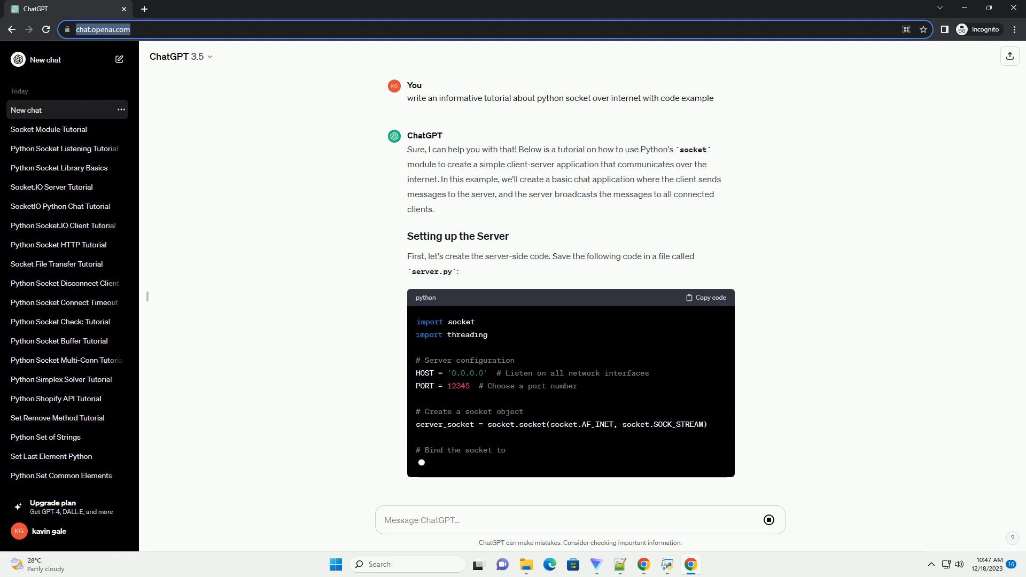
scroll("down", 3)
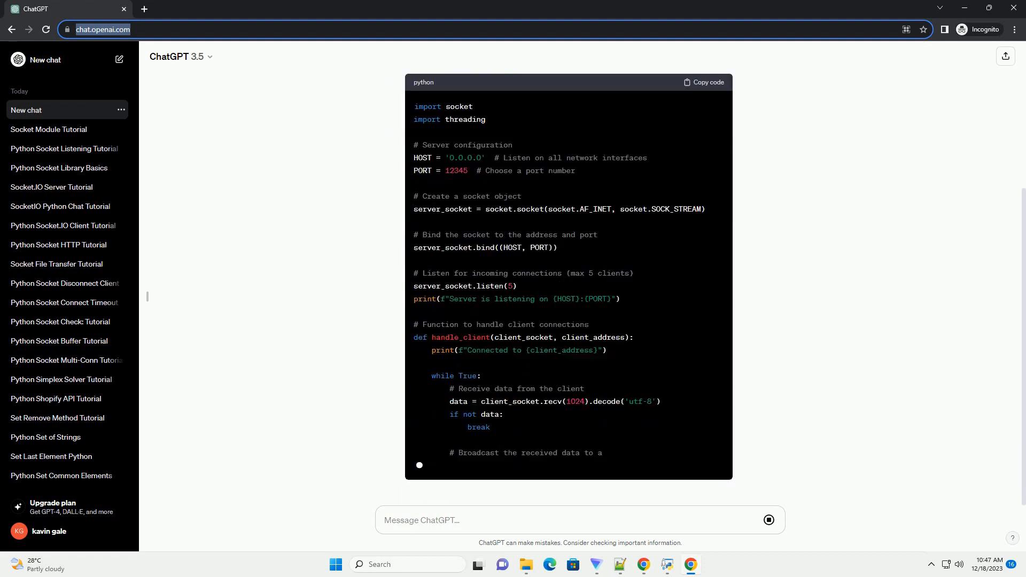
scroll("down", 3)
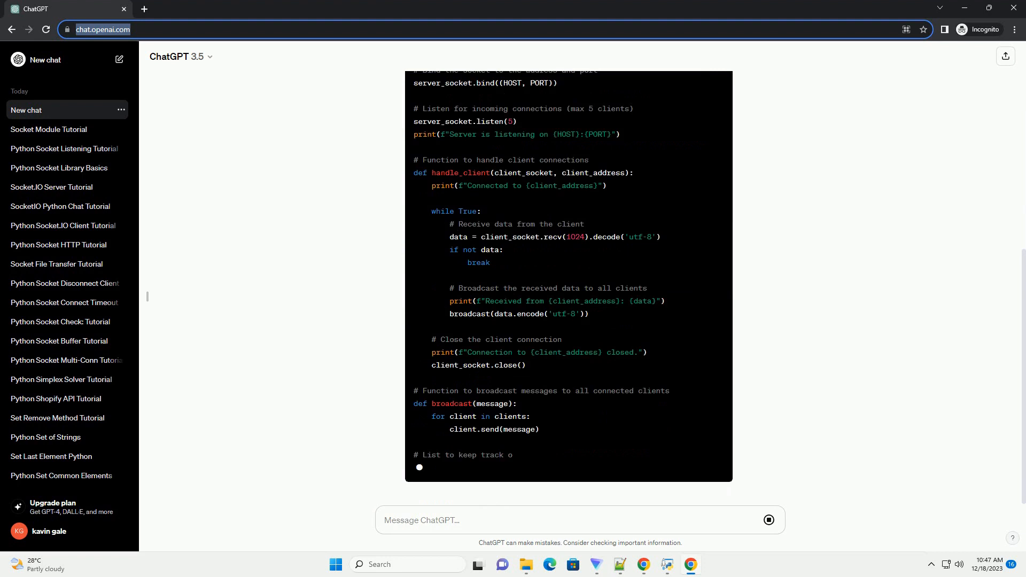
scroll("down", 3)
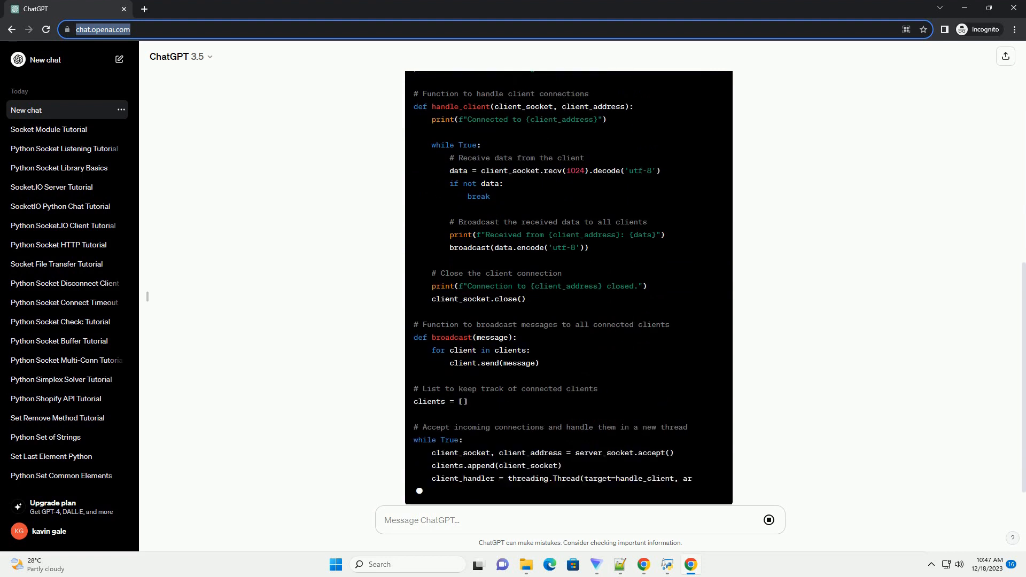
scroll("down", 3)
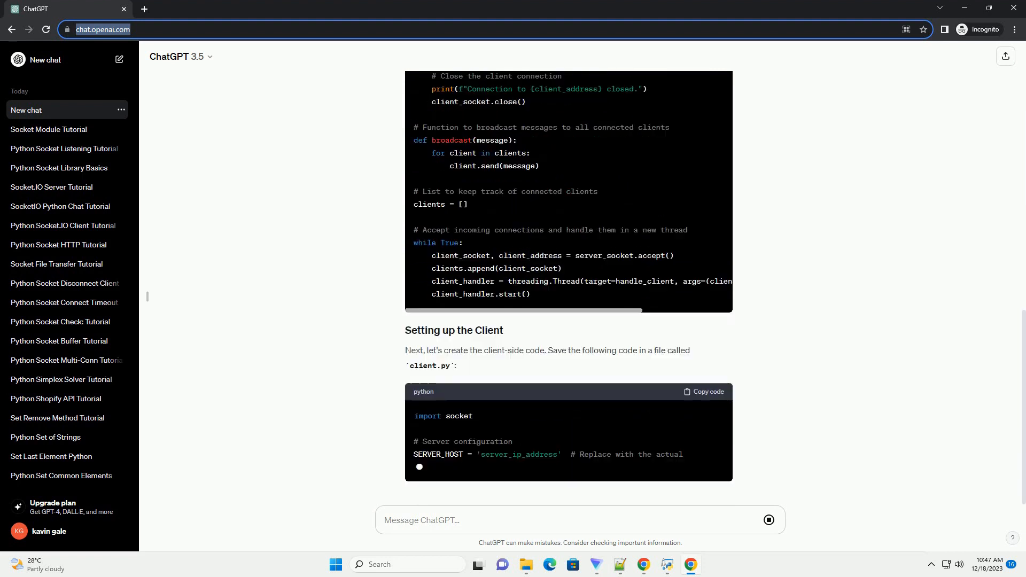
scroll("down", 3)
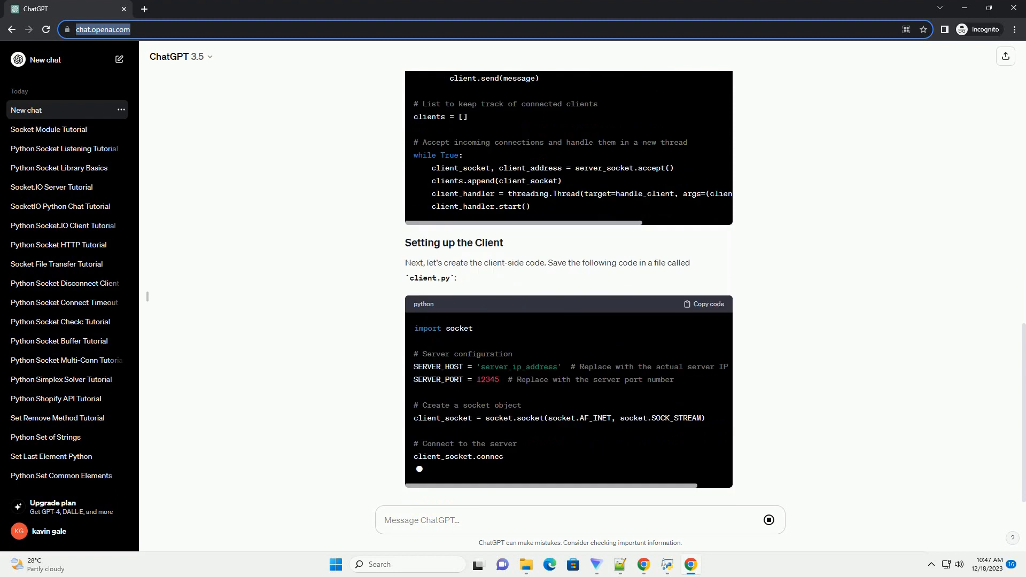
scroll("down", 3)
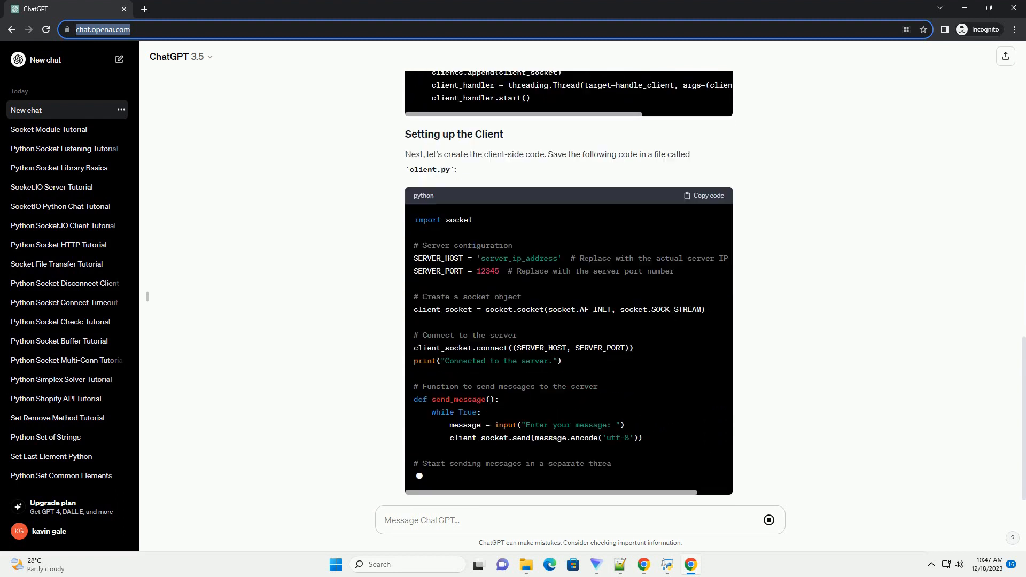
scroll("down", 3)
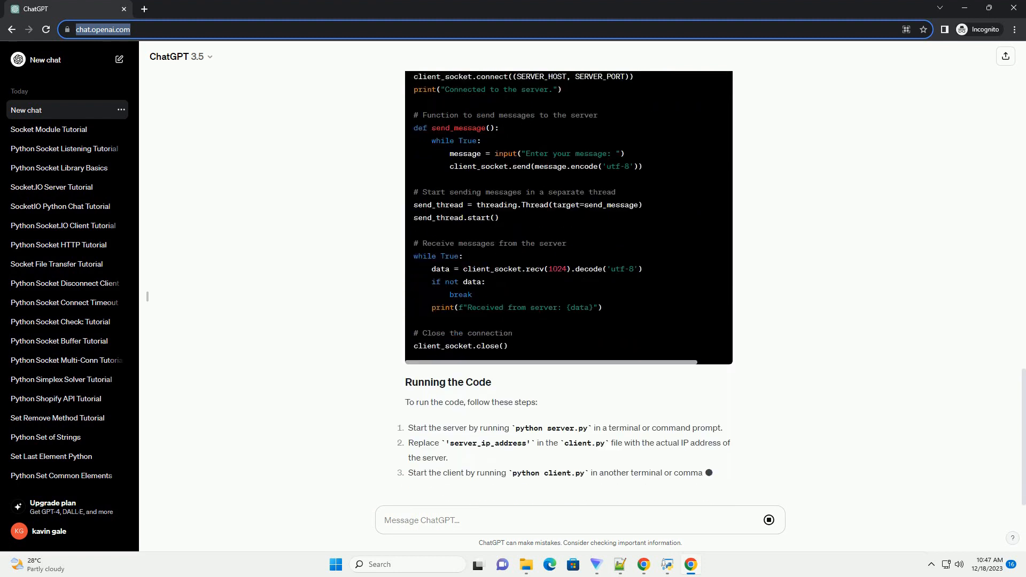